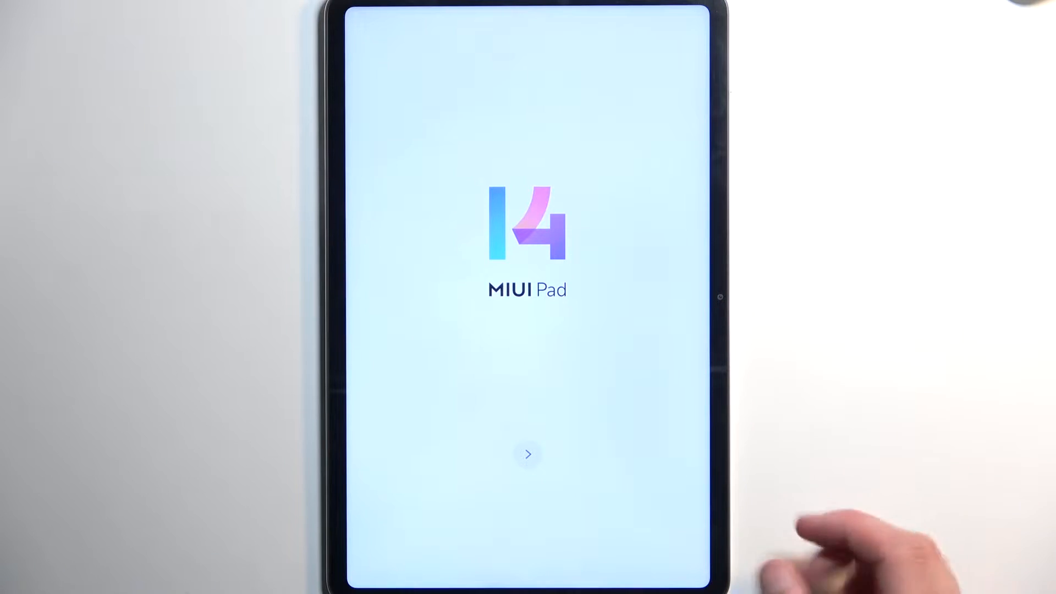
Start the tablet setup from the welcome screen and choose the tablet's region.
click(528, 453)
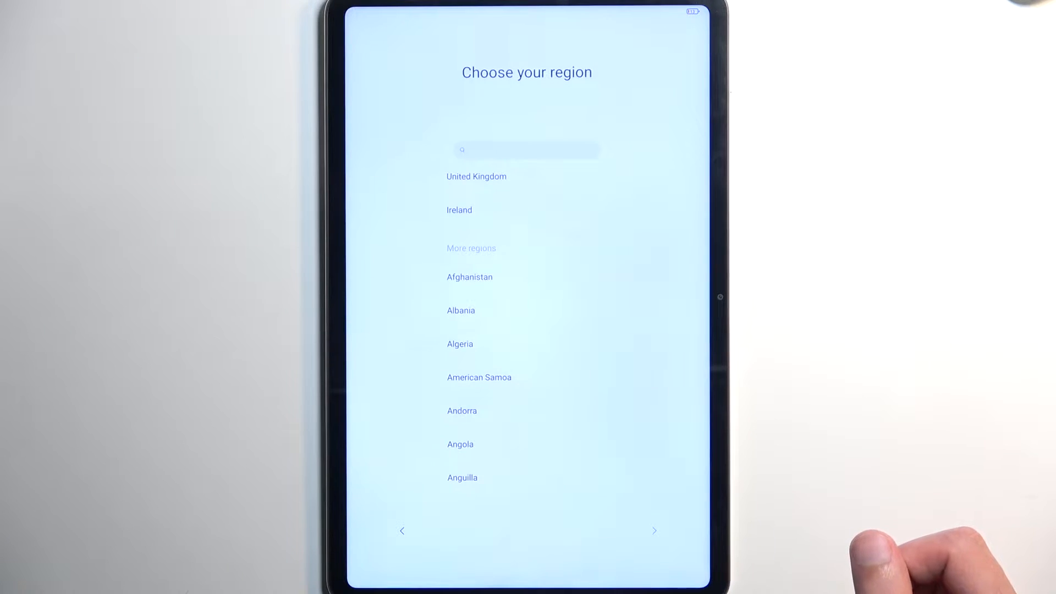
click(477, 176)
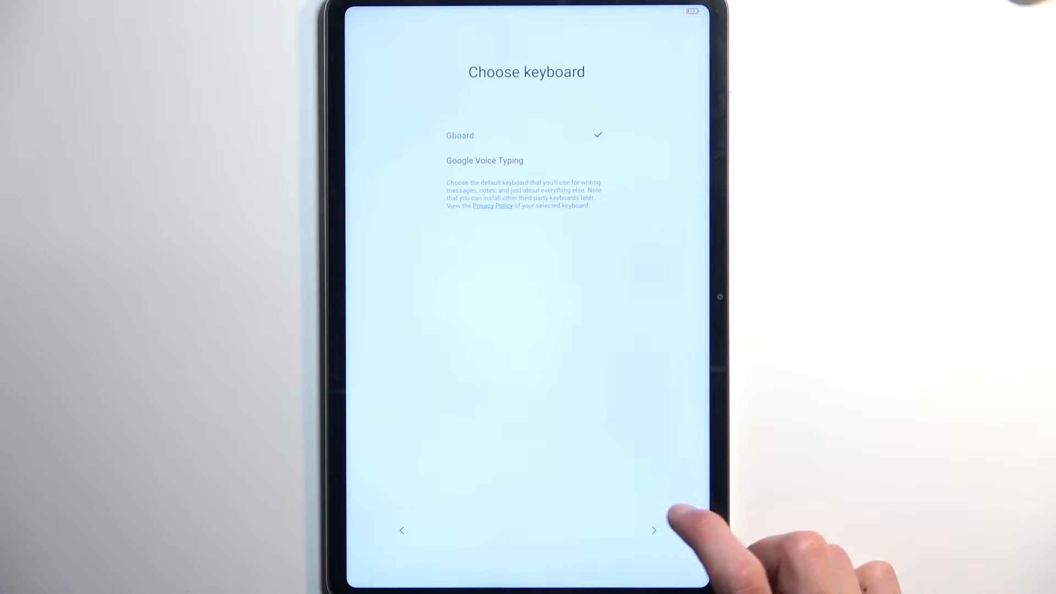
Keep Gboard as the keyboard and accept the User Agreement and Privacy Policy.
click(653, 530)
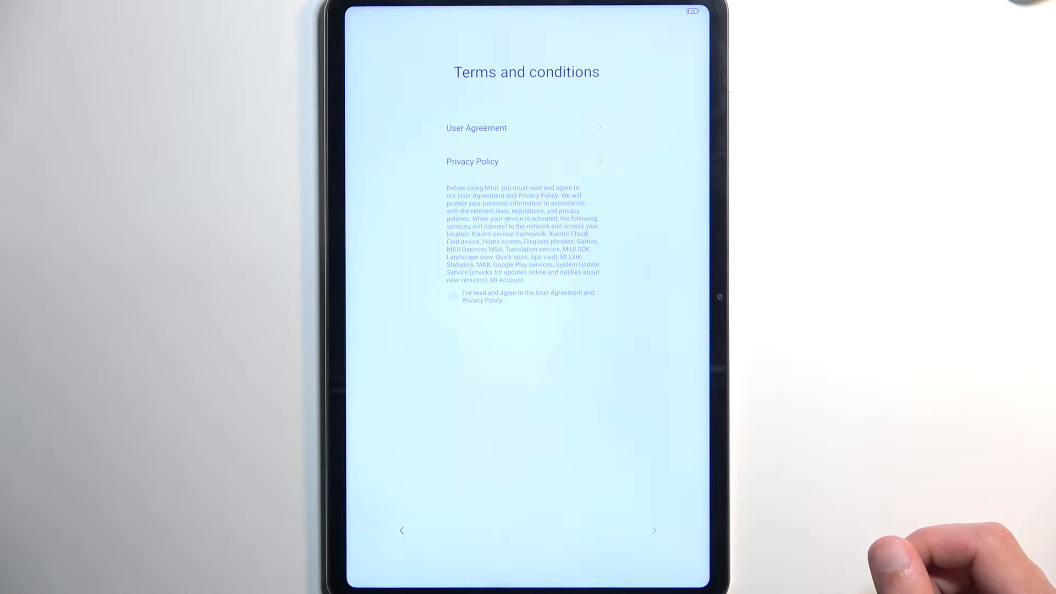
click(453, 295)
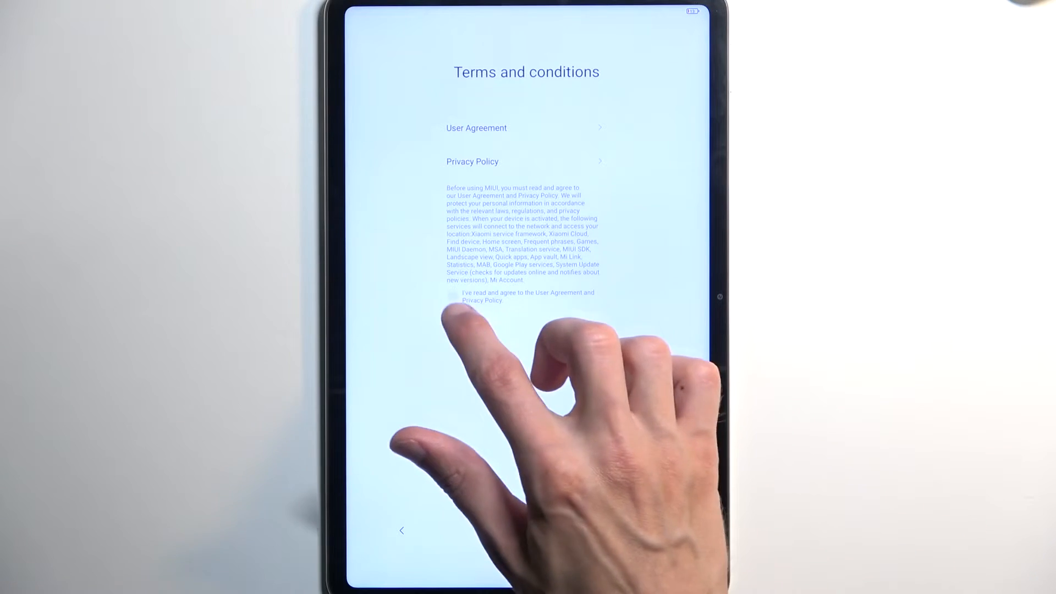
click(451, 295)
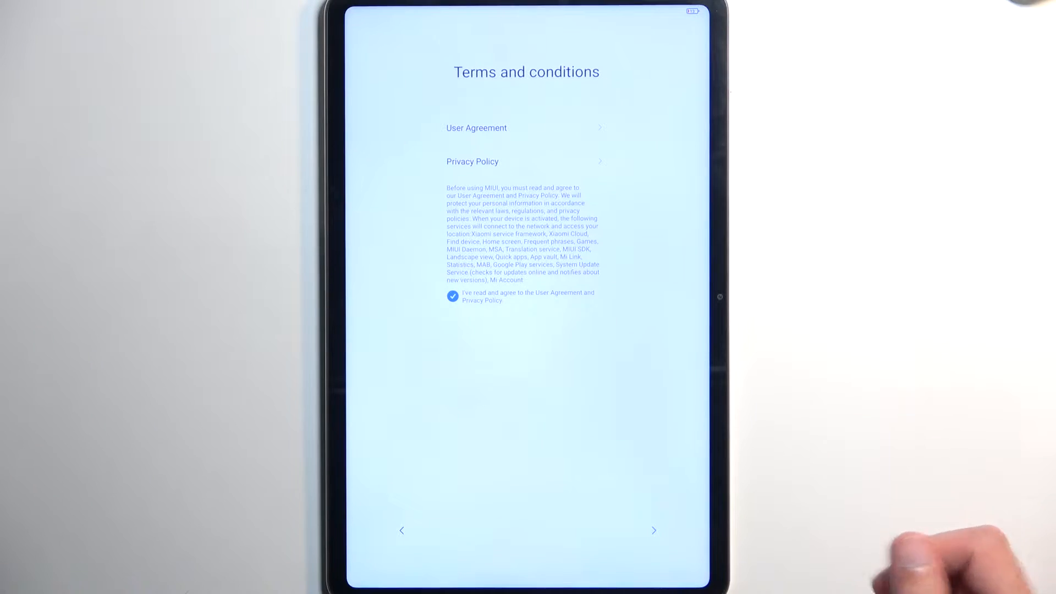
click(653, 531)
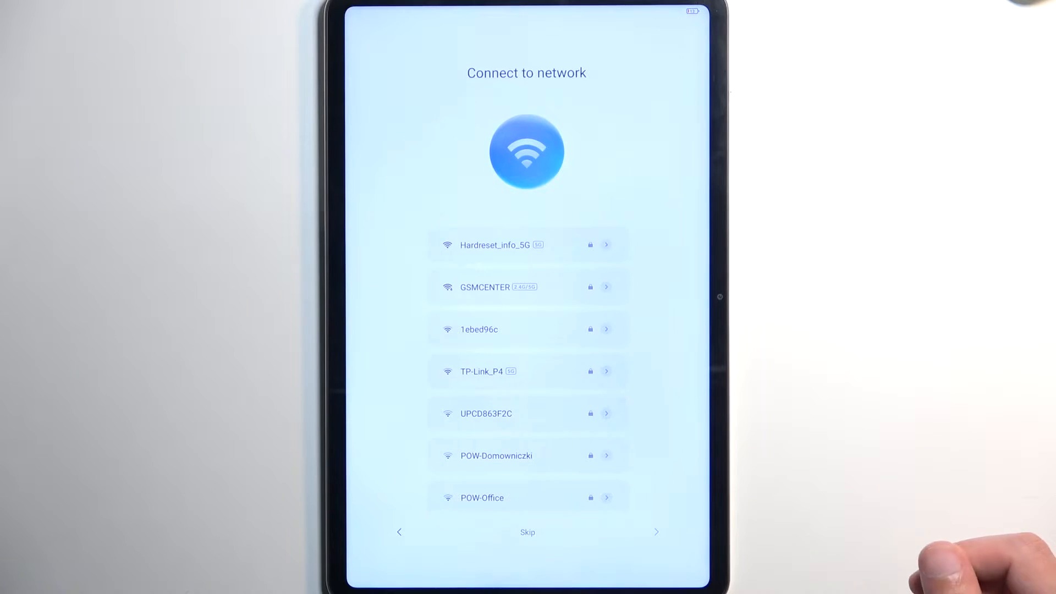
Skip past the network connection step and accept the Google services.
click(528, 532)
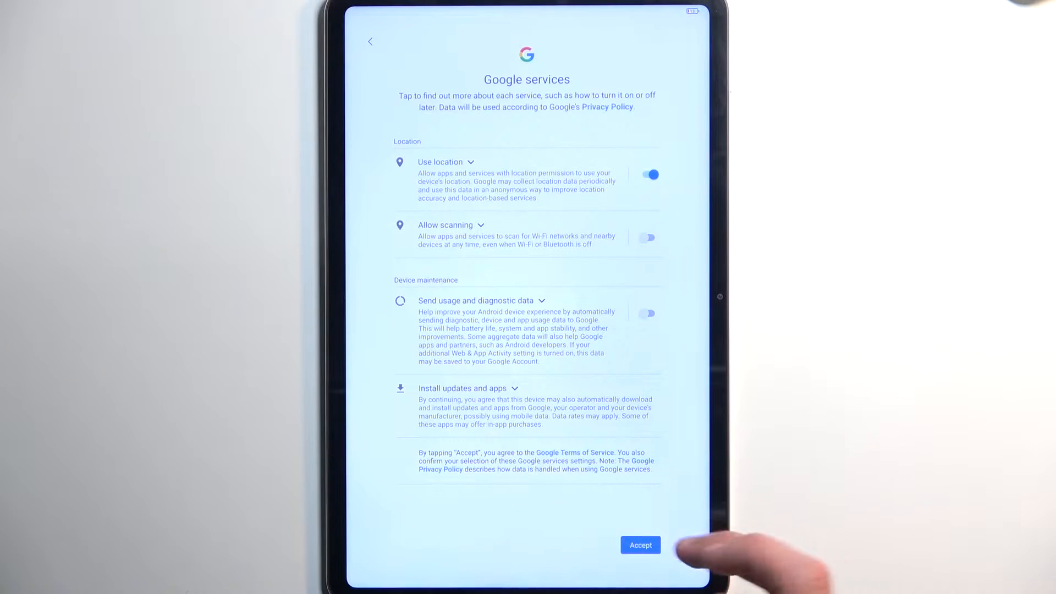
click(639, 545)
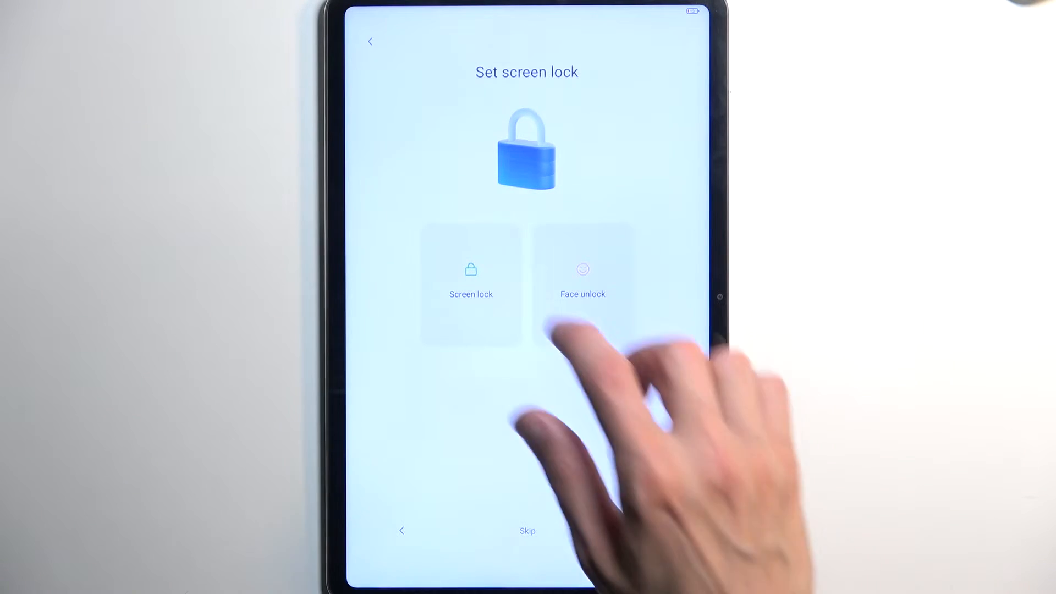
View the screen lock types and acknowledge the remember-your-password warning.
click(471, 283)
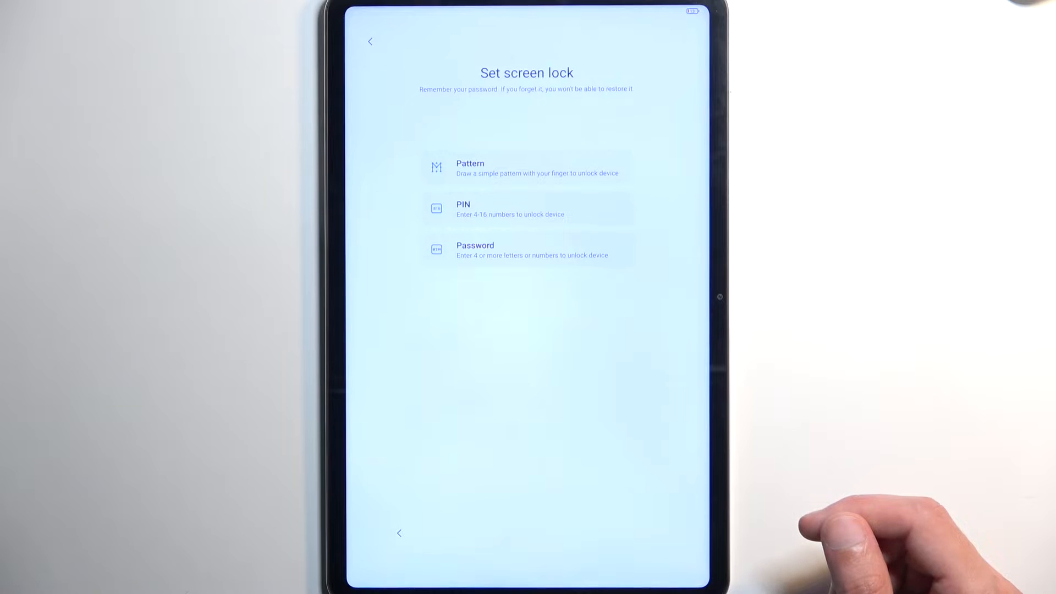
mouse_move(842, 559)
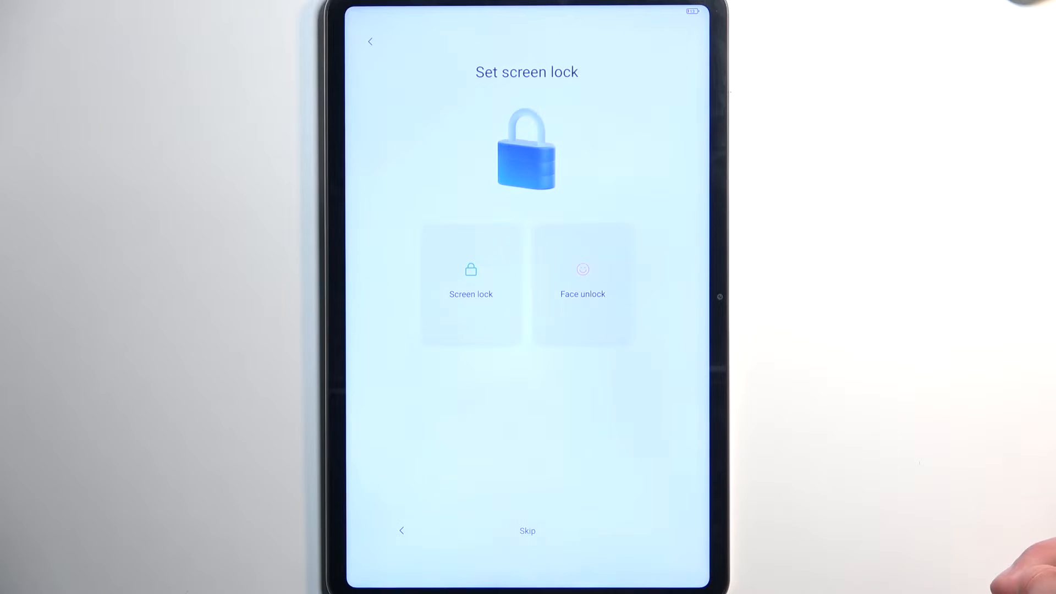
click(471, 283)
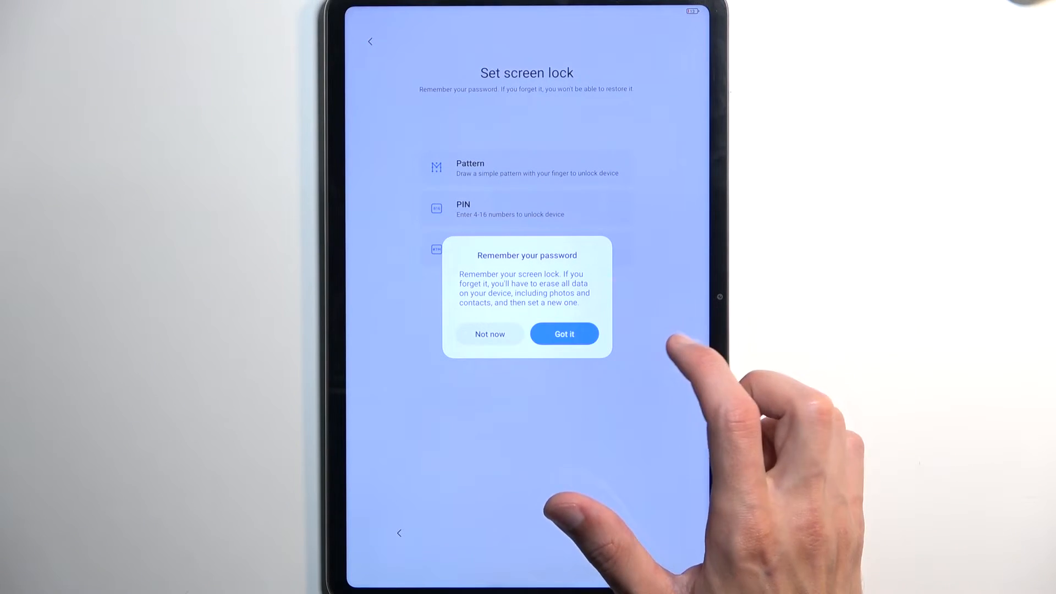
click(564, 334)
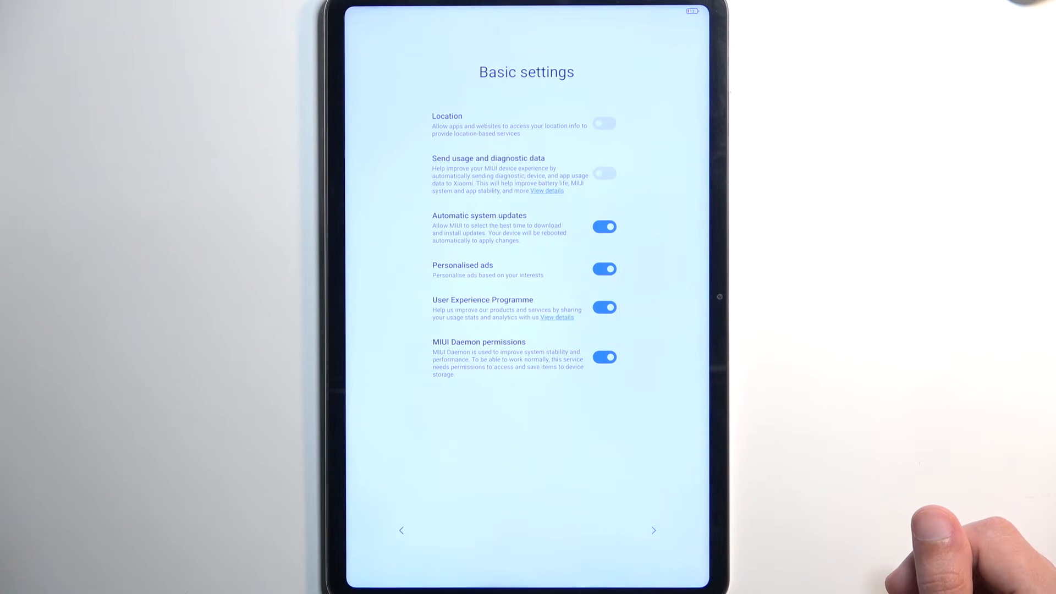
Switch Personalised ads off, getting past the ad recommendations warning and confirming Turn off.
click(604, 269)
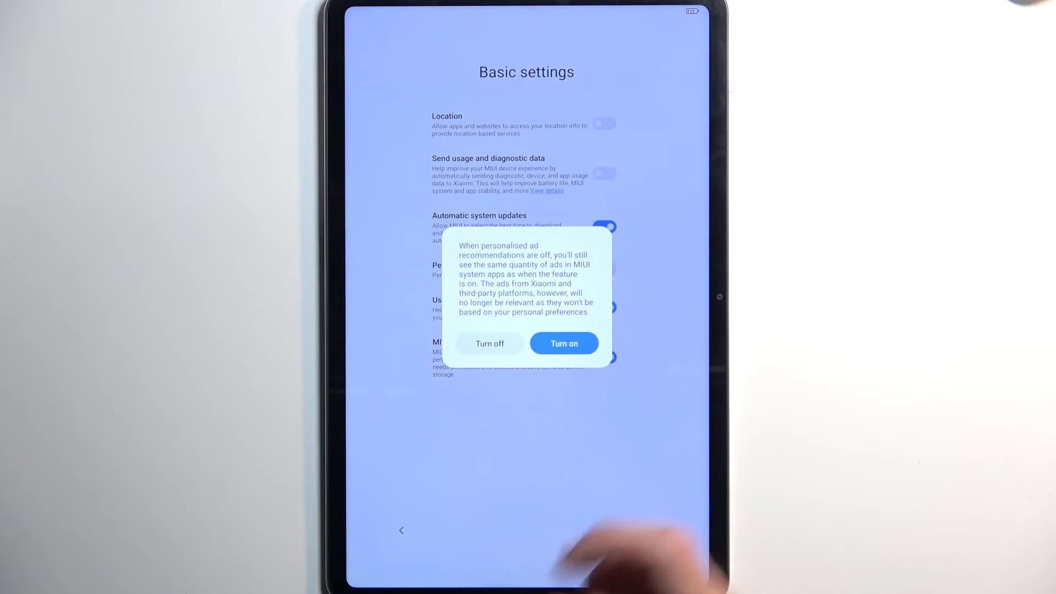
click(564, 343)
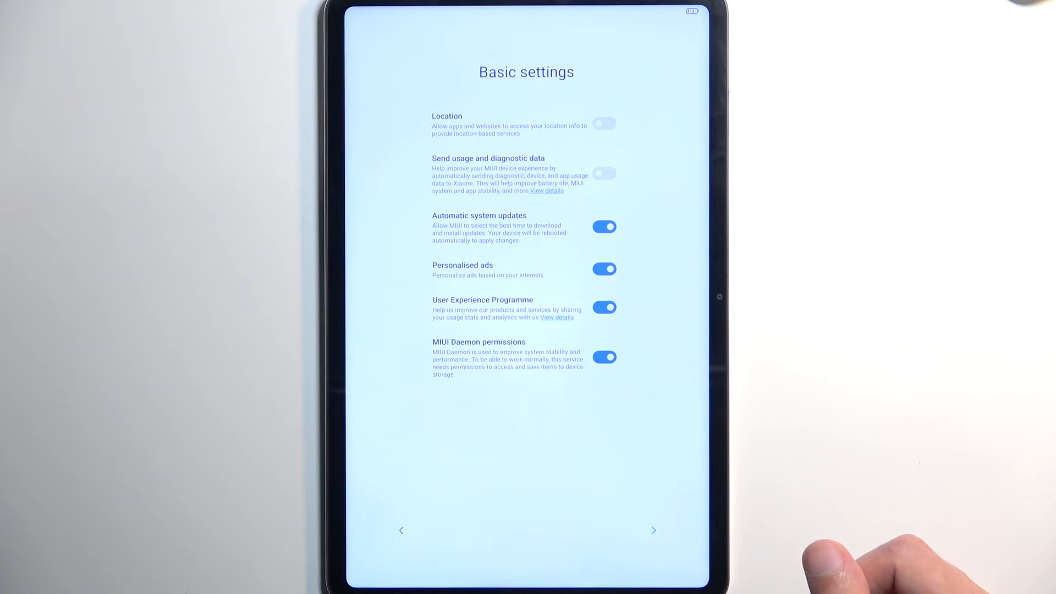
click(604, 269)
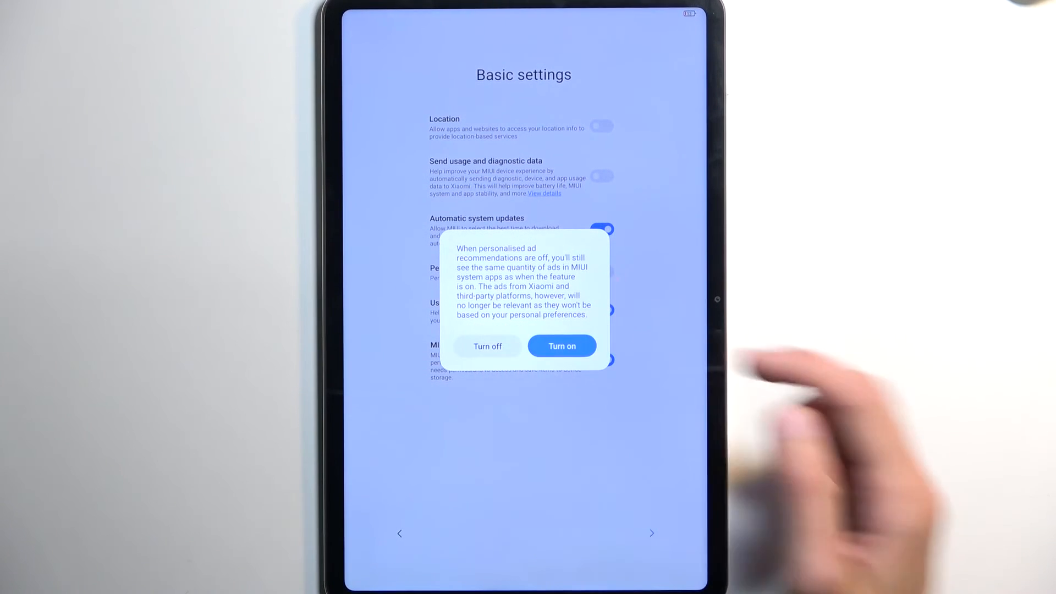
click(488, 345)
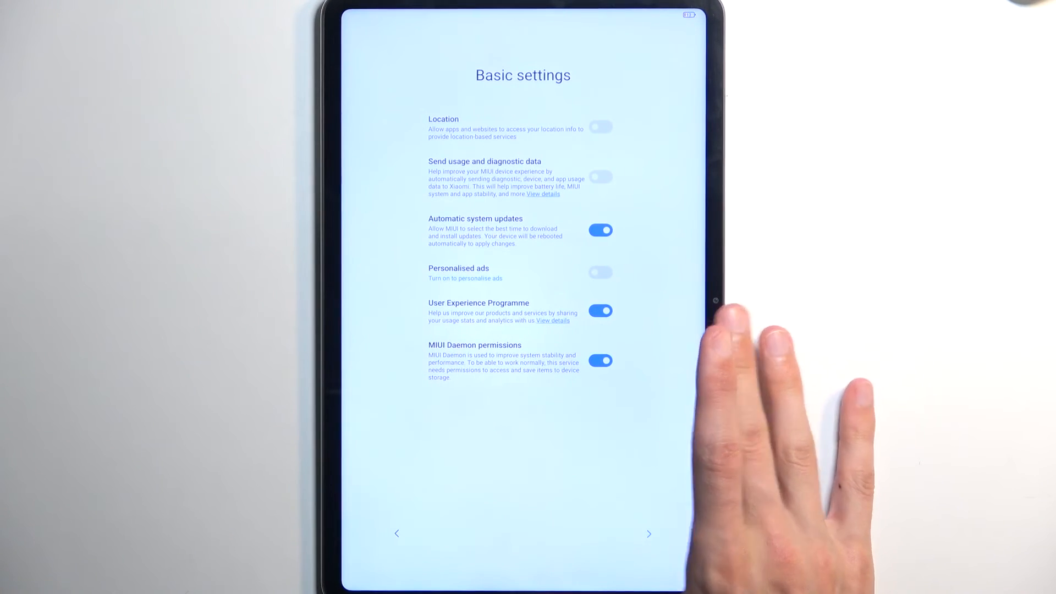
click(600, 360)
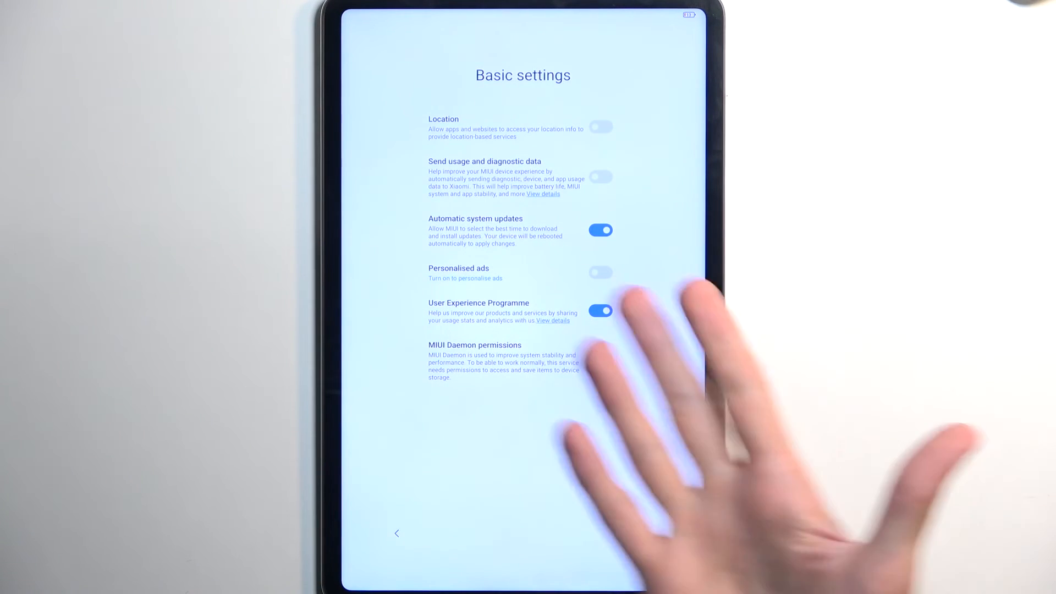
click(600, 361)
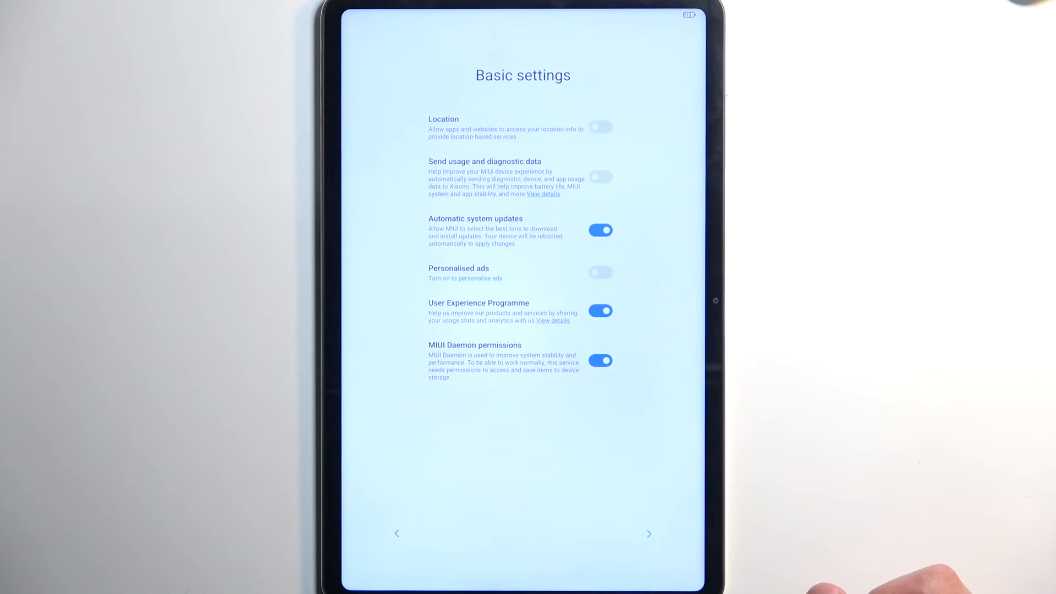
Finish Basic settings and show the Home screen's System navigation page with Gestures selected.
click(648, 534)
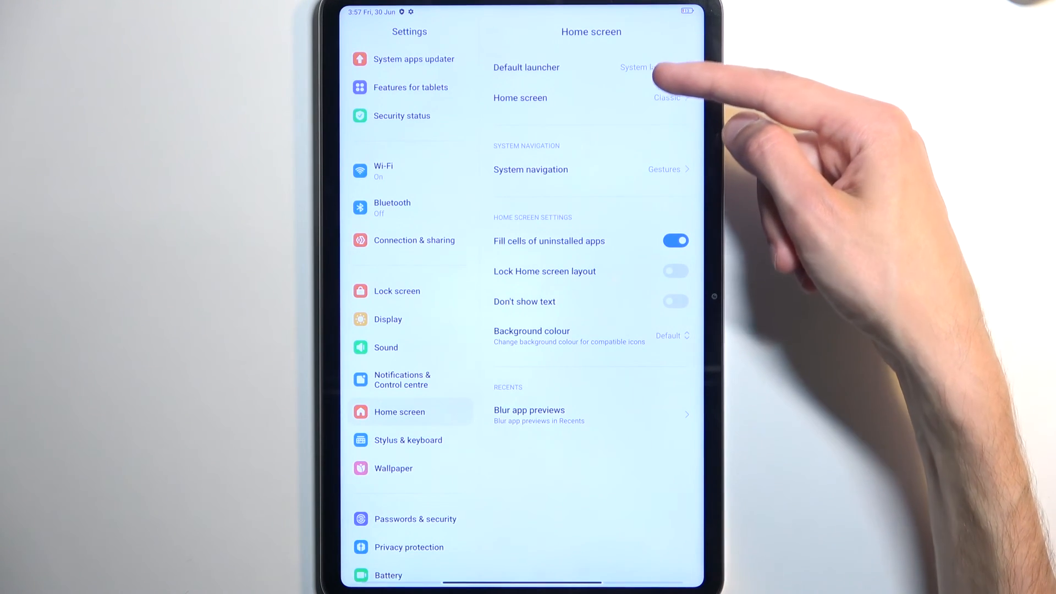
click(531, 169)
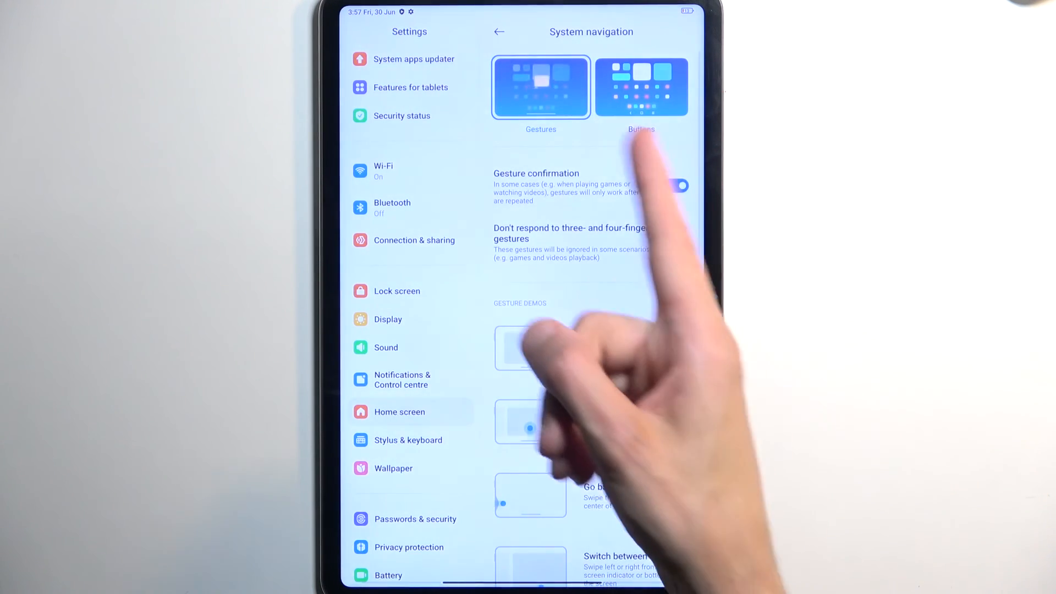
click(541, 87)
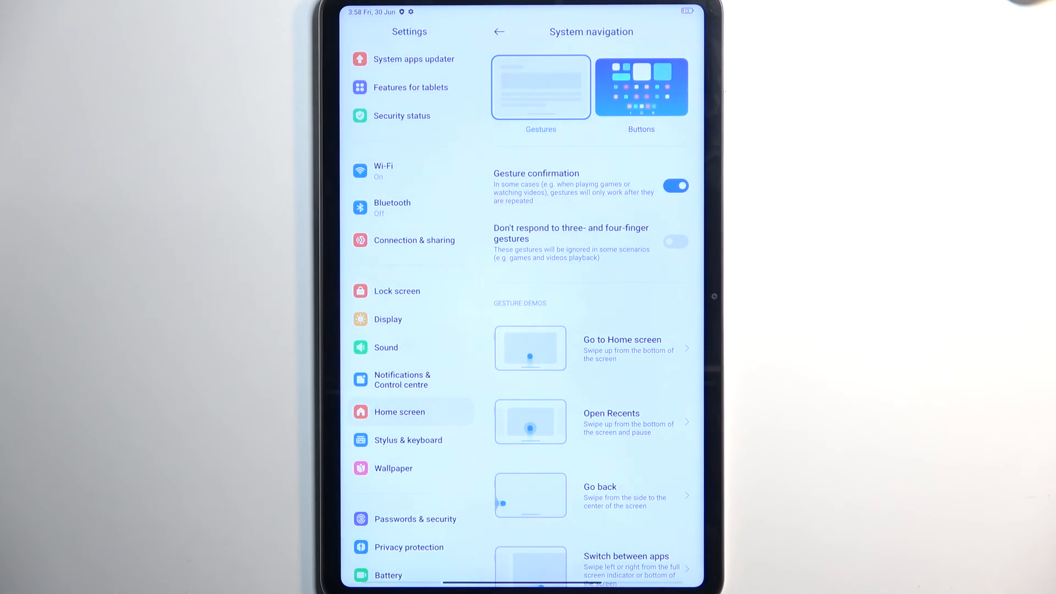
click(540, 86)
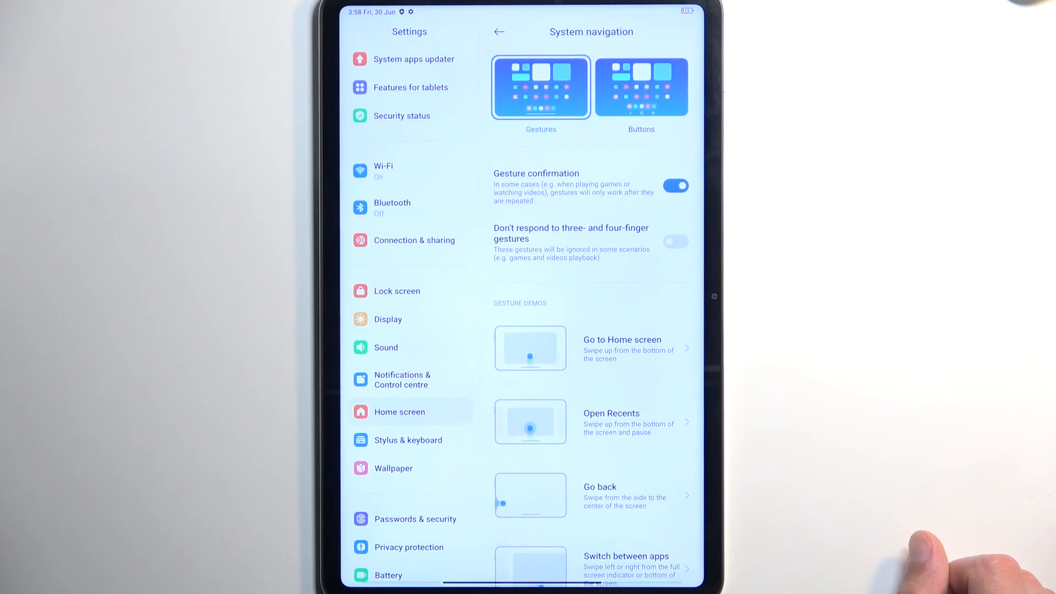